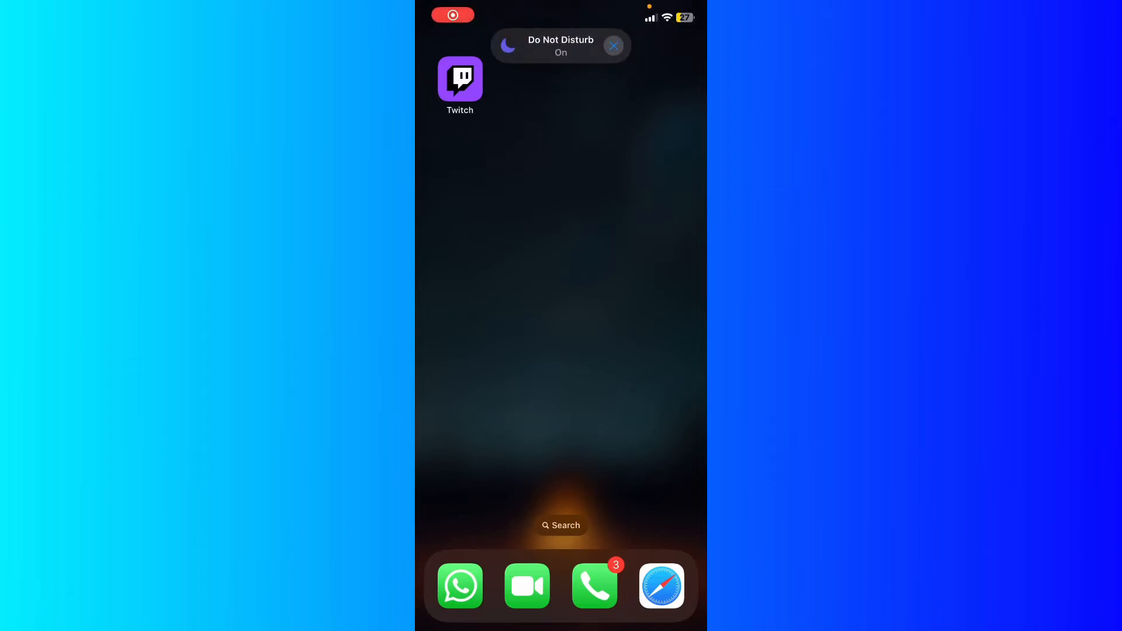
- Launch the Twitch app from the iOS Home Screen to its Home dashboard
click(460, 78)
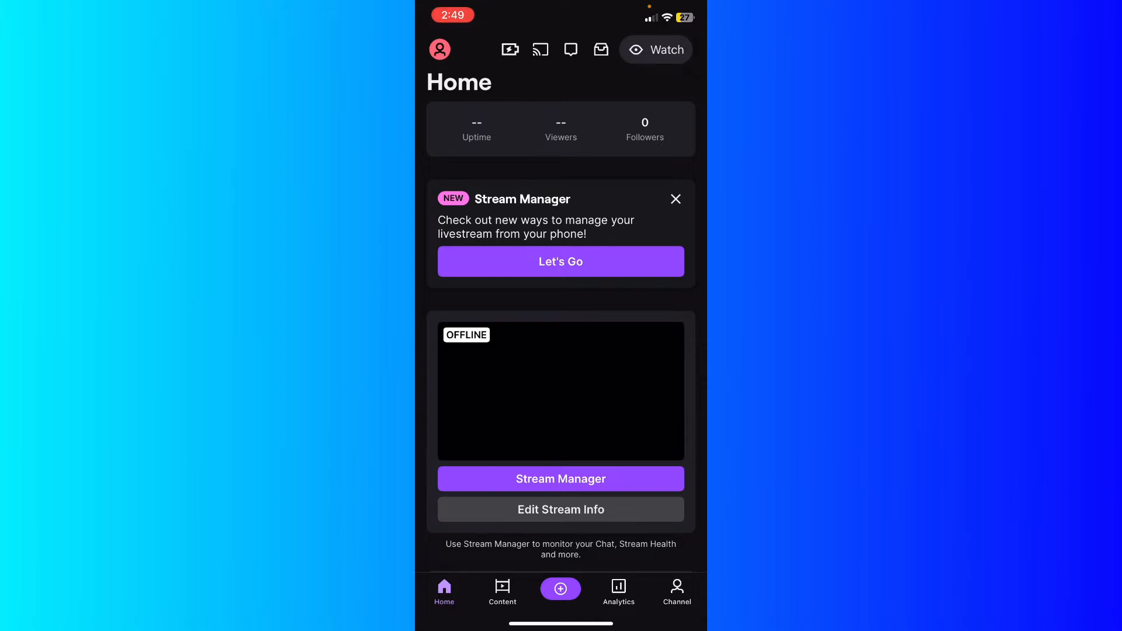
- Start a mobile go-live session via the purple create (+) button
click(560, 589)
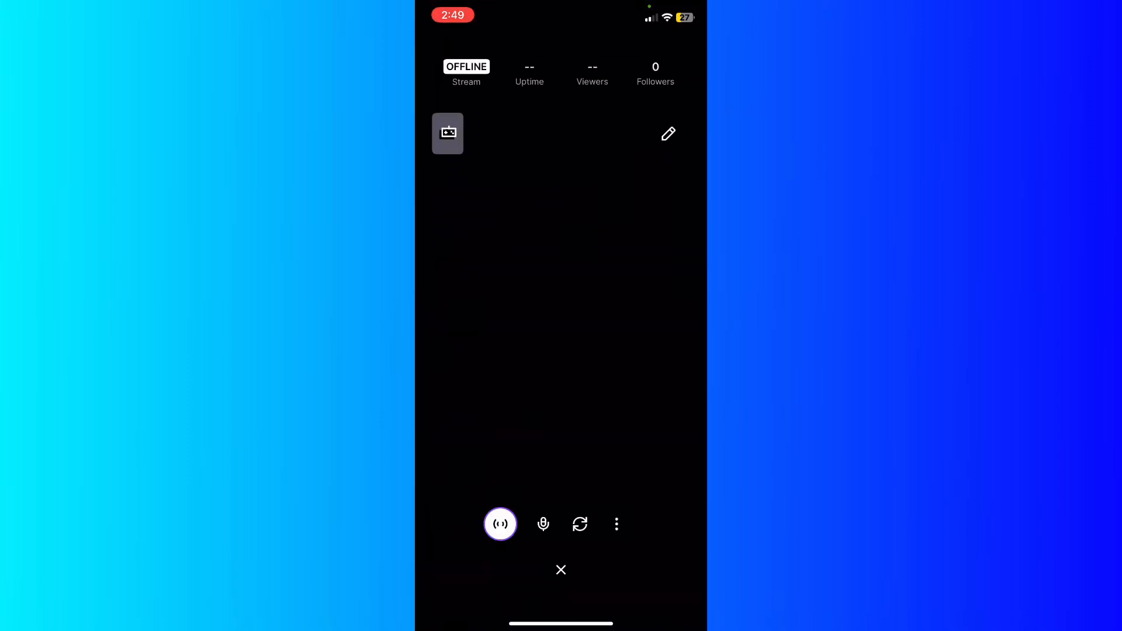
- Reach the Edit Stream Info form through the three-dot more menu
click(616, 524)
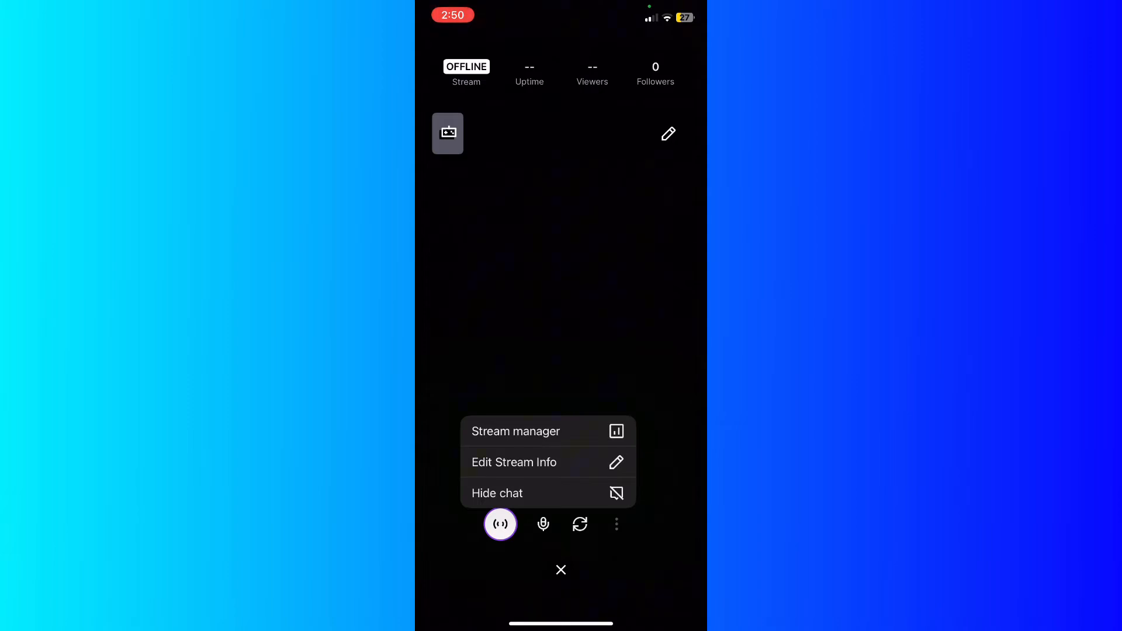
click(515, 462)
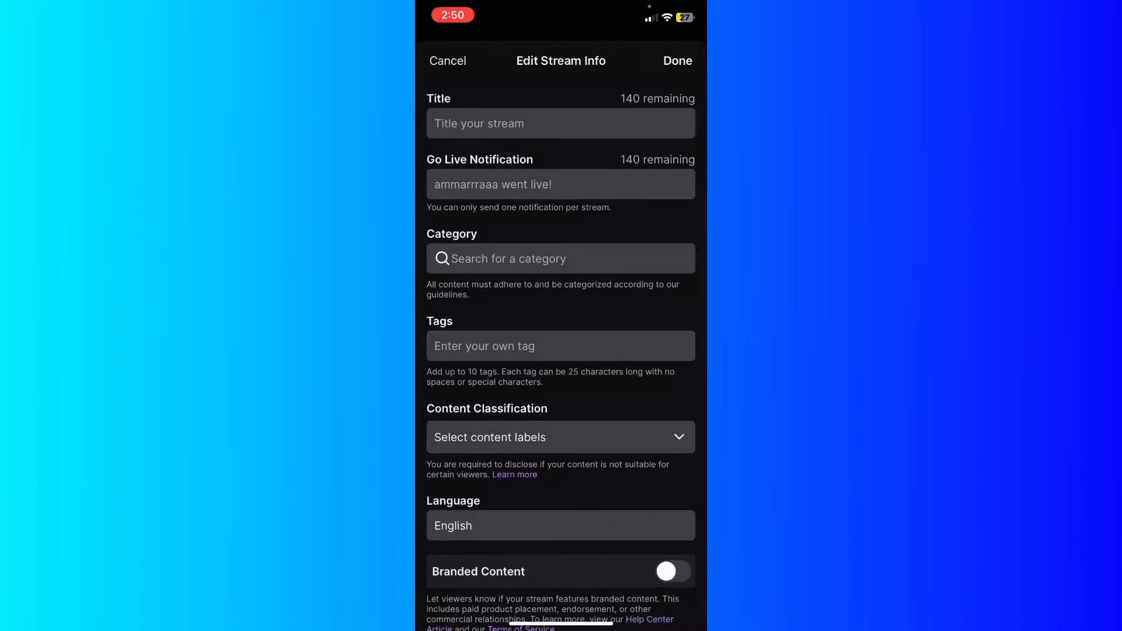
- Search tags for 'vlogs' and add the vlogs and Vlogsaovivo tags
click(560, 346)
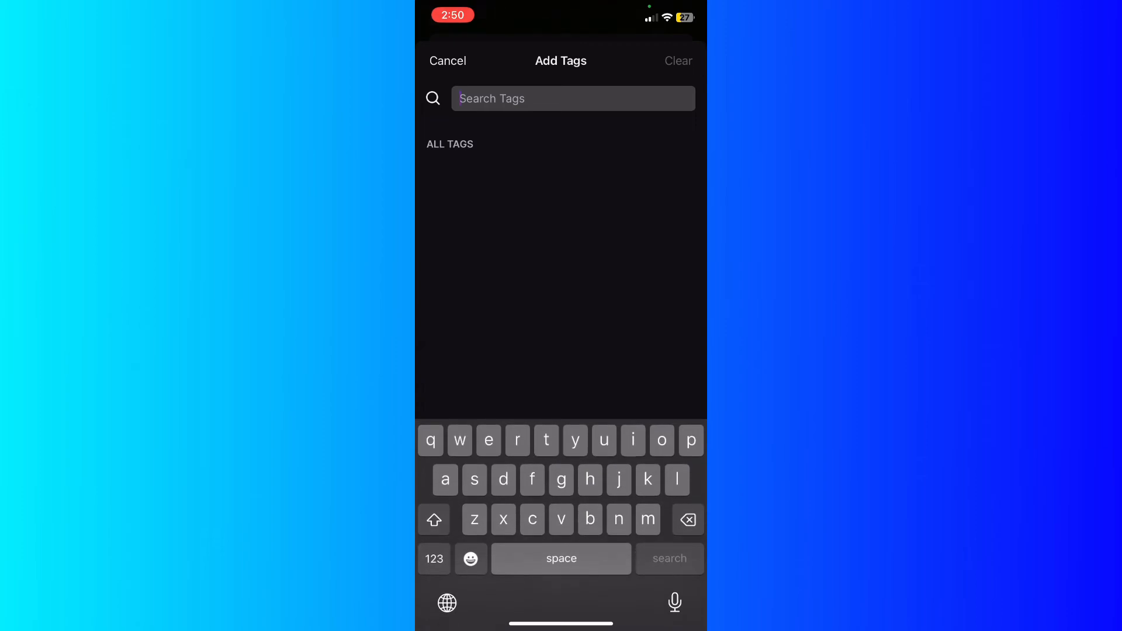
text(vlogs)
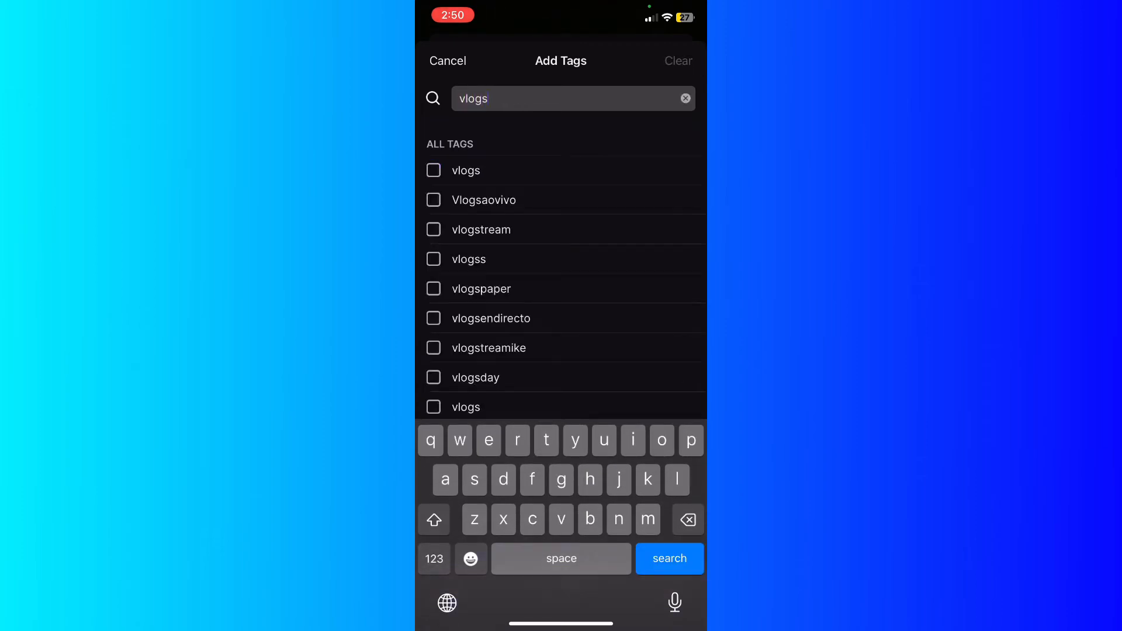
click(448, 61)
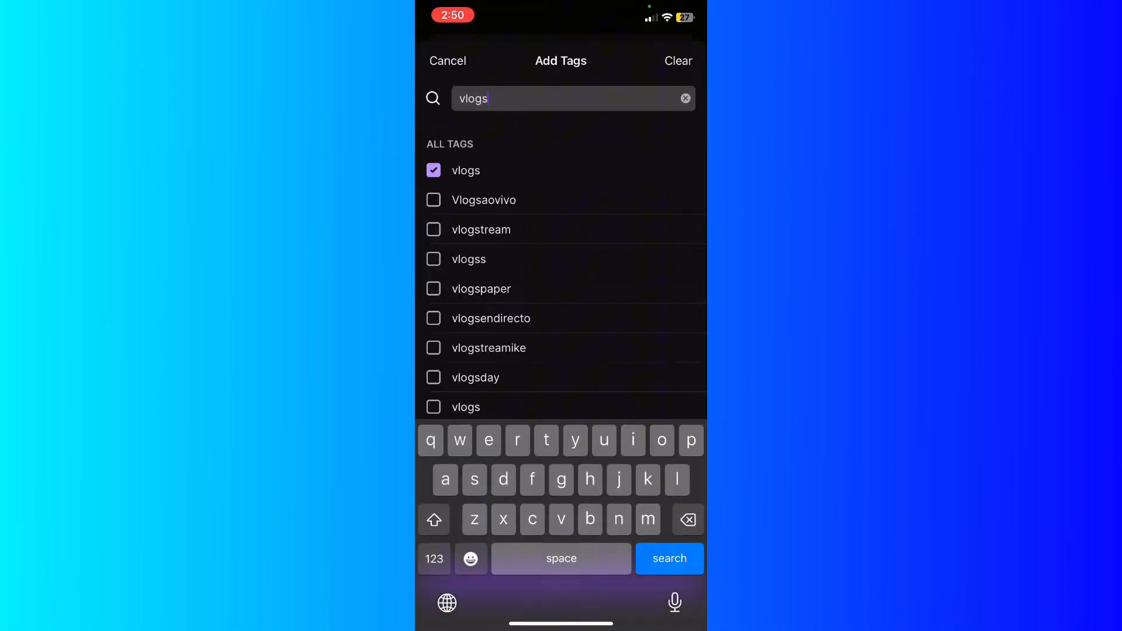
click(433, 200)
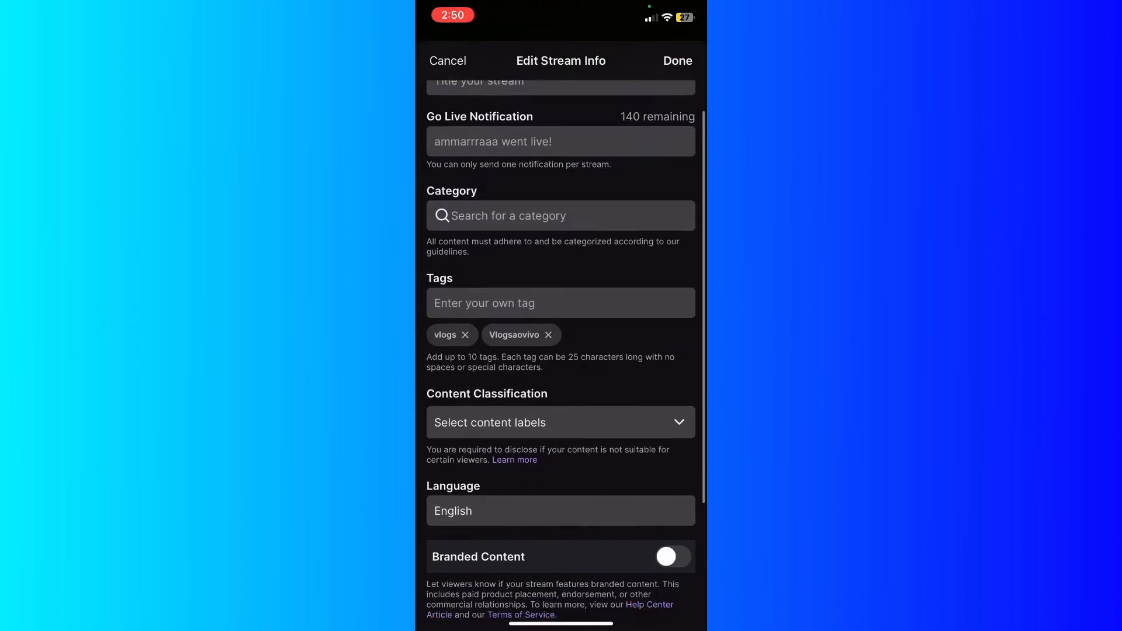
- Scroll down the form and bring up the share sheet for the twitch.tv channel link
scroll(up, 3)
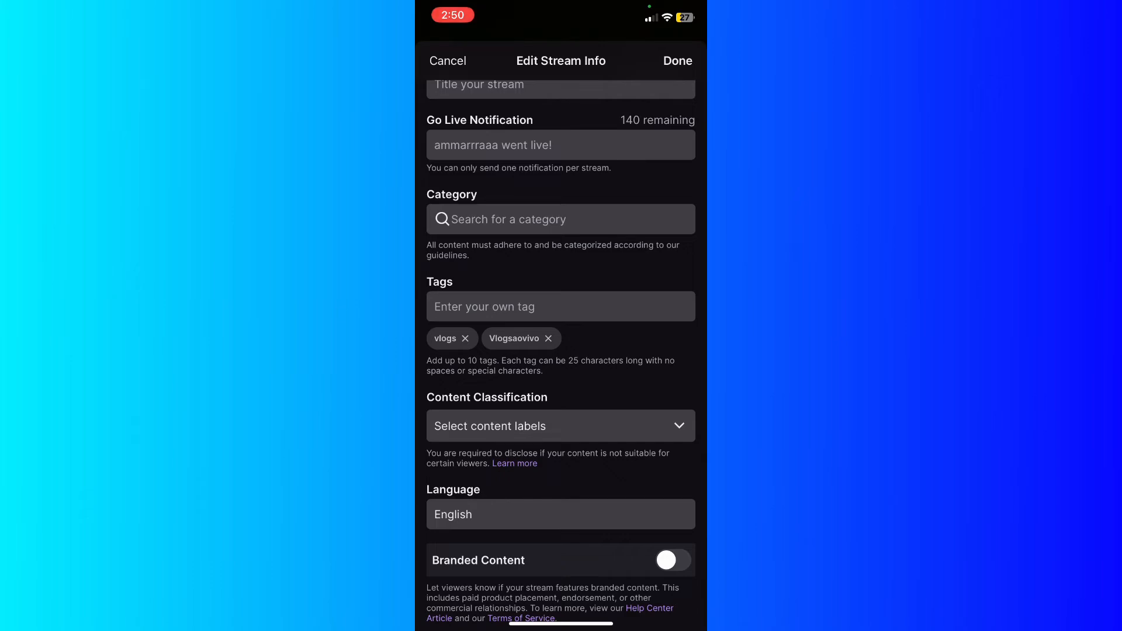
click(560, 426)
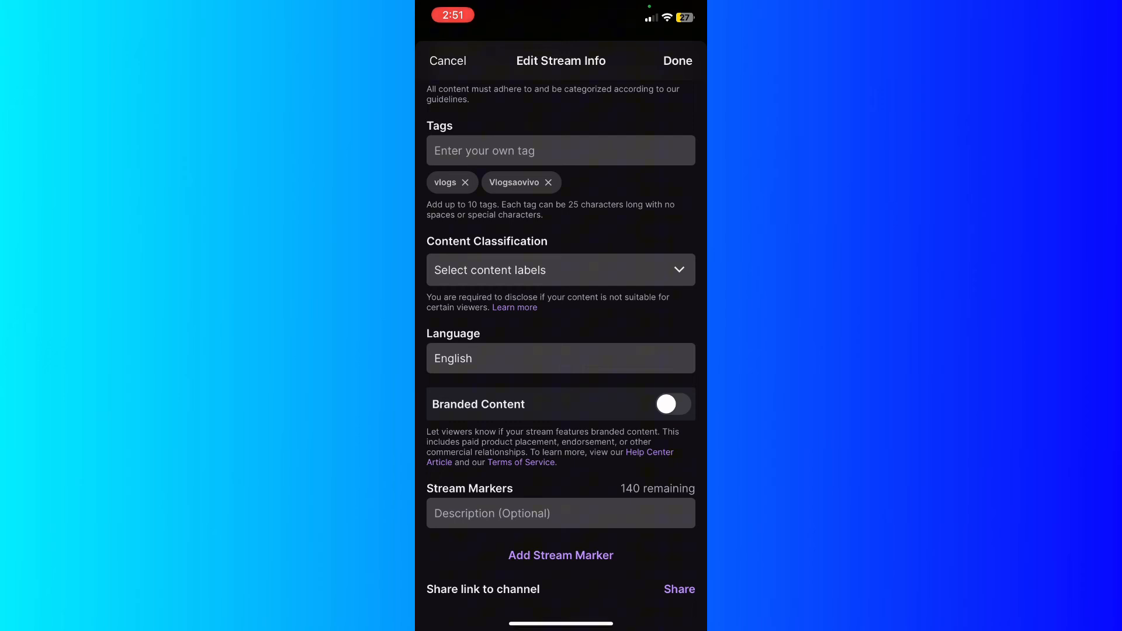
click(677, 589)
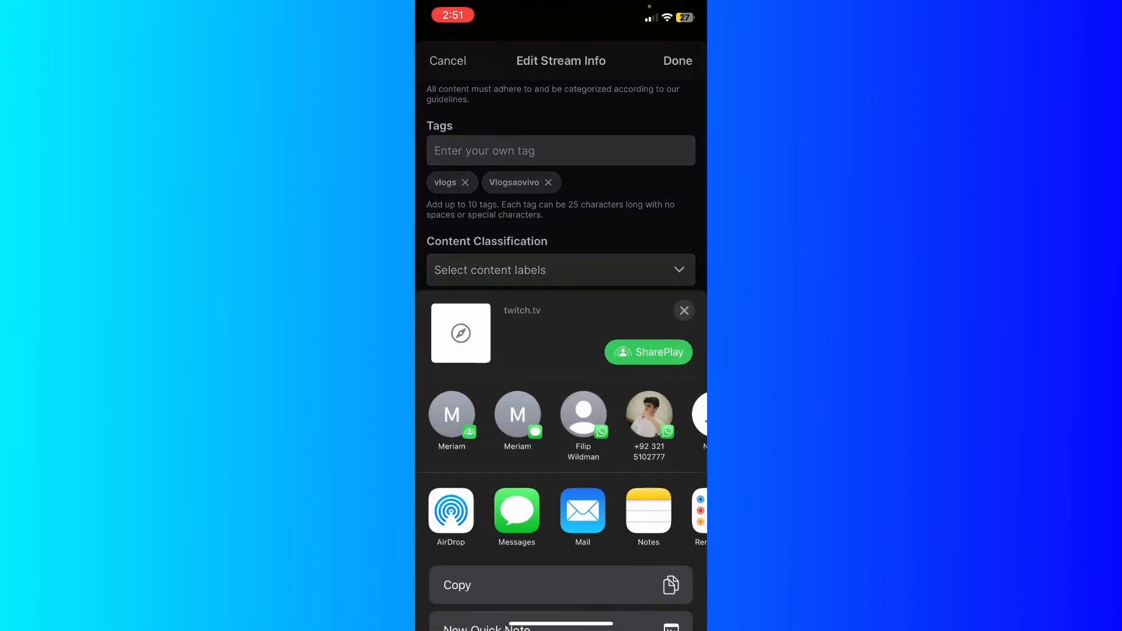
- Dismiss the share sheet and save the stream info with Done, returning to the go-live screen
click(684, 310)
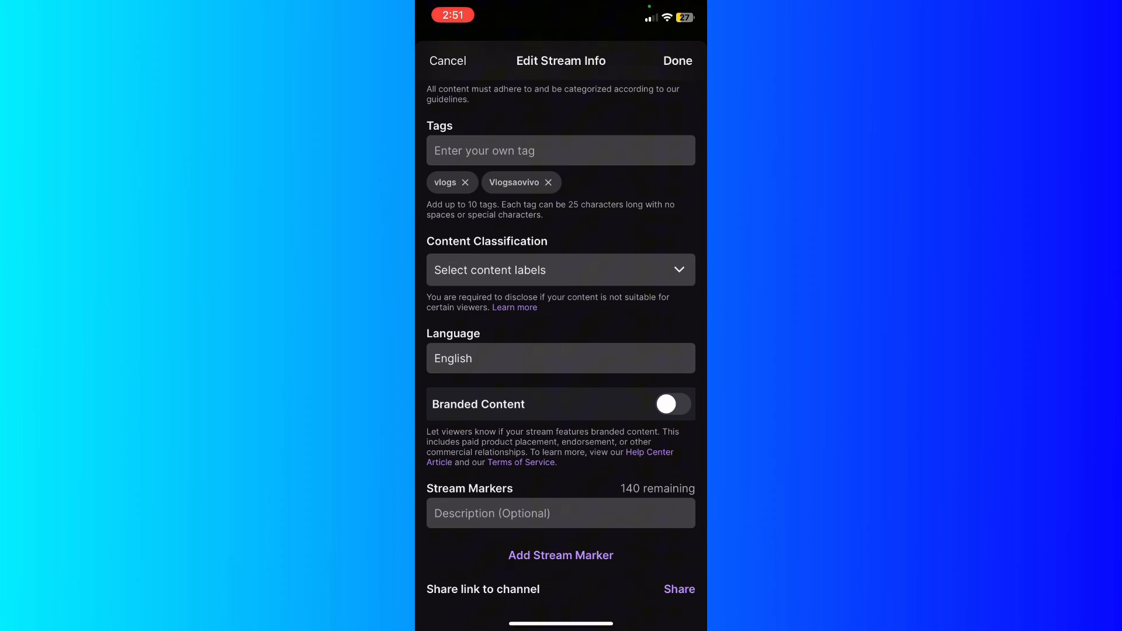
click(677, 61)
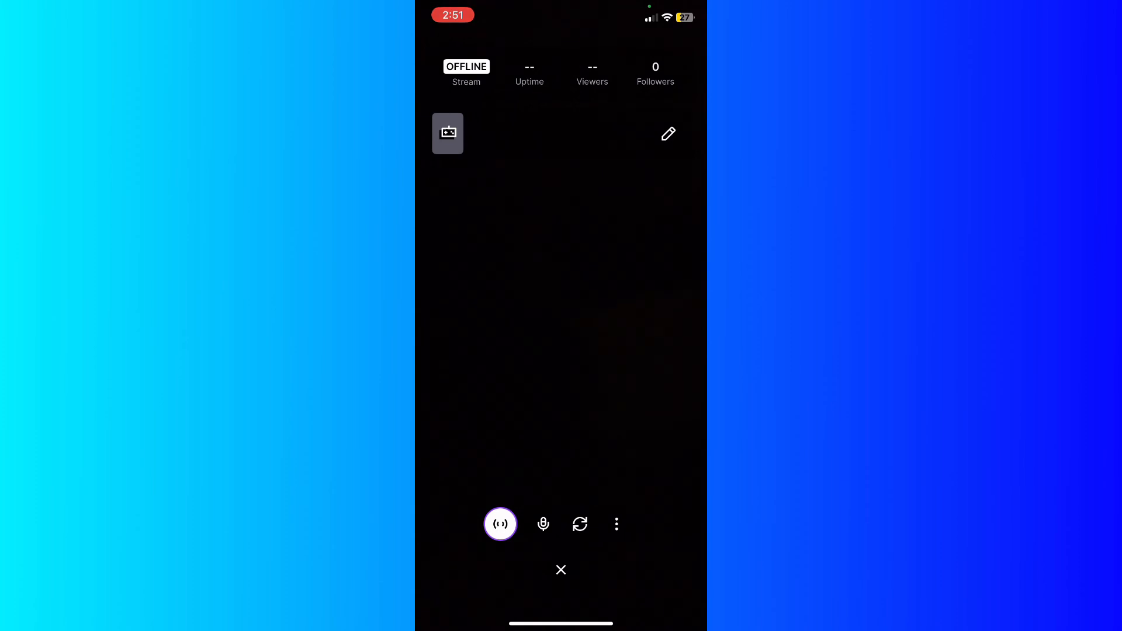